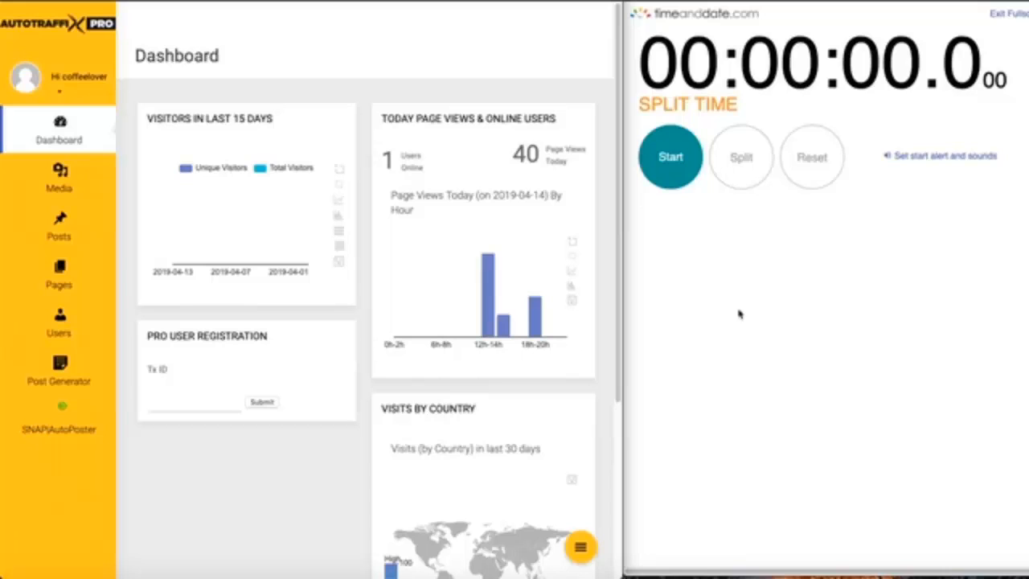
pyautogui.moveTo(755, 288)
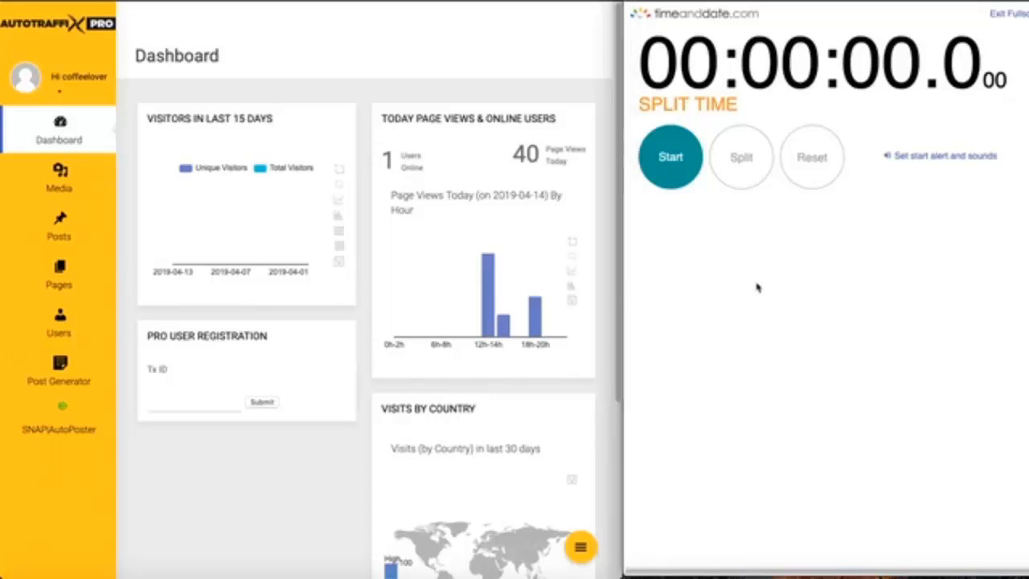
# Step: Start the timeanddate stopwatch and expand the Post Generator menu in the sidebar
pyautogui.click(670, 156)
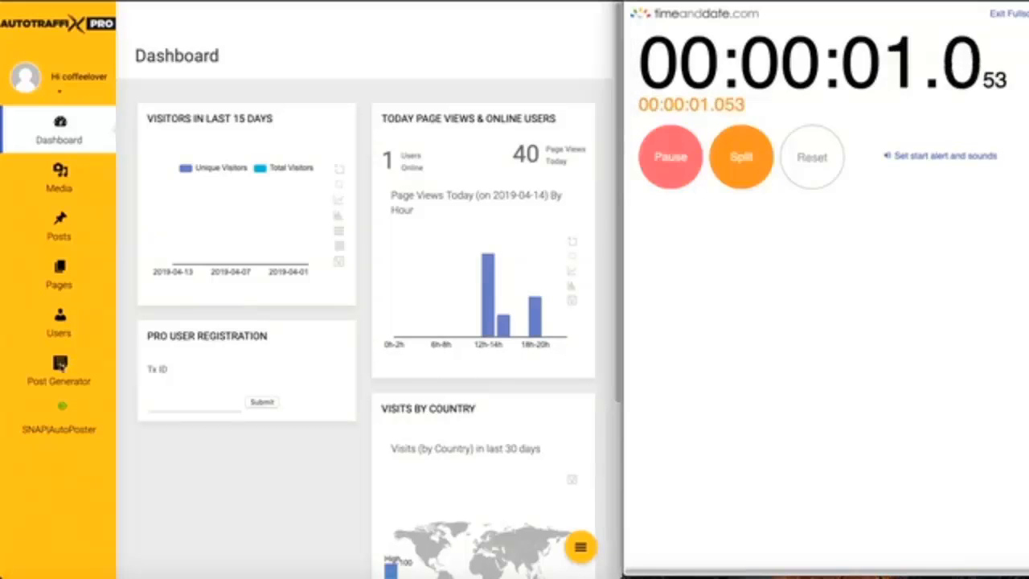
pyautogui.click(58, 370)
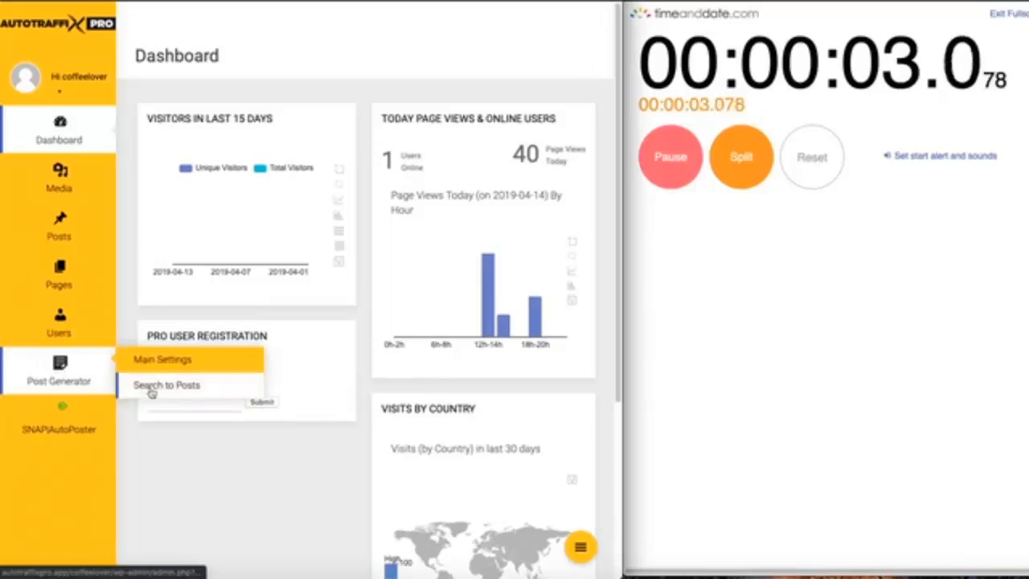
# Step: Create and save a Search to Posts job for the keyword 'wealth'
pyautogui.click(167, 384)
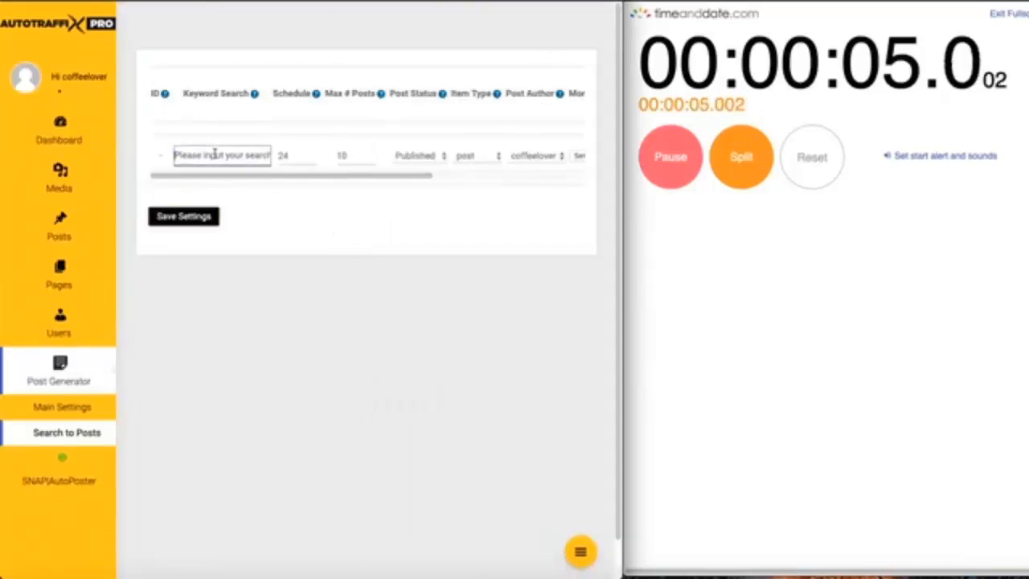
pyautogui.write('wealth')
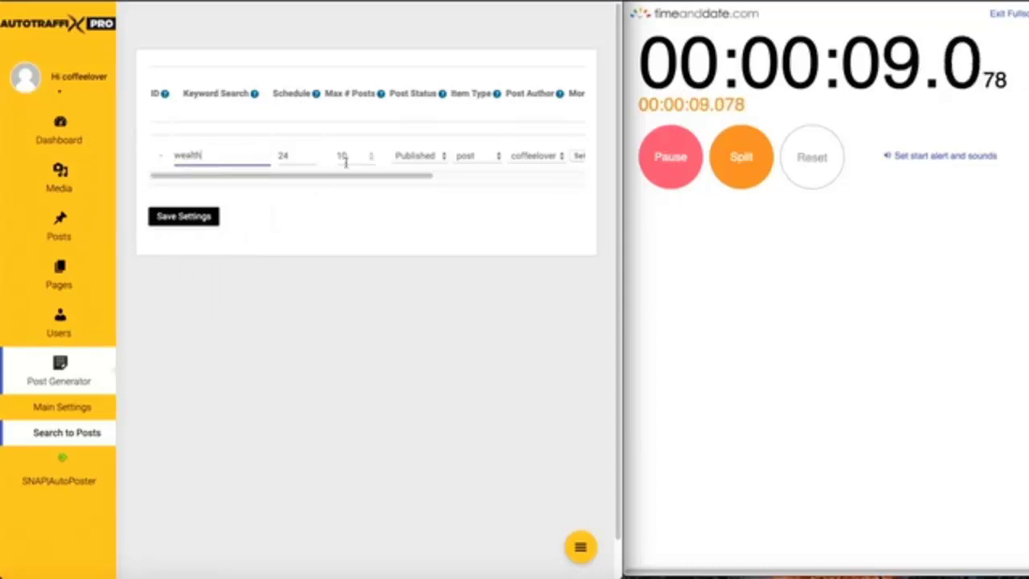
pyautogui.click(184, 217)
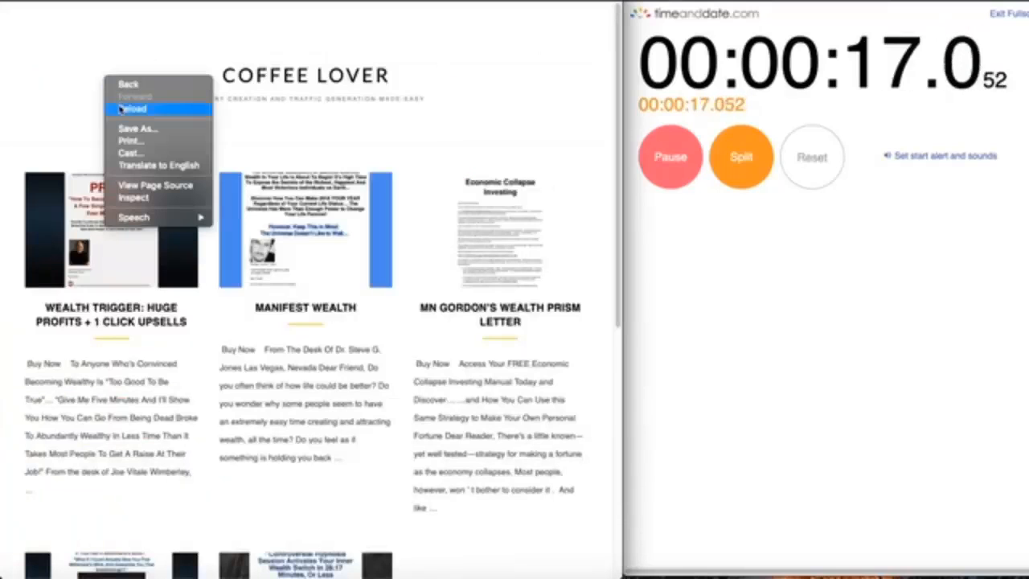
pyautogui.click(133, 109)
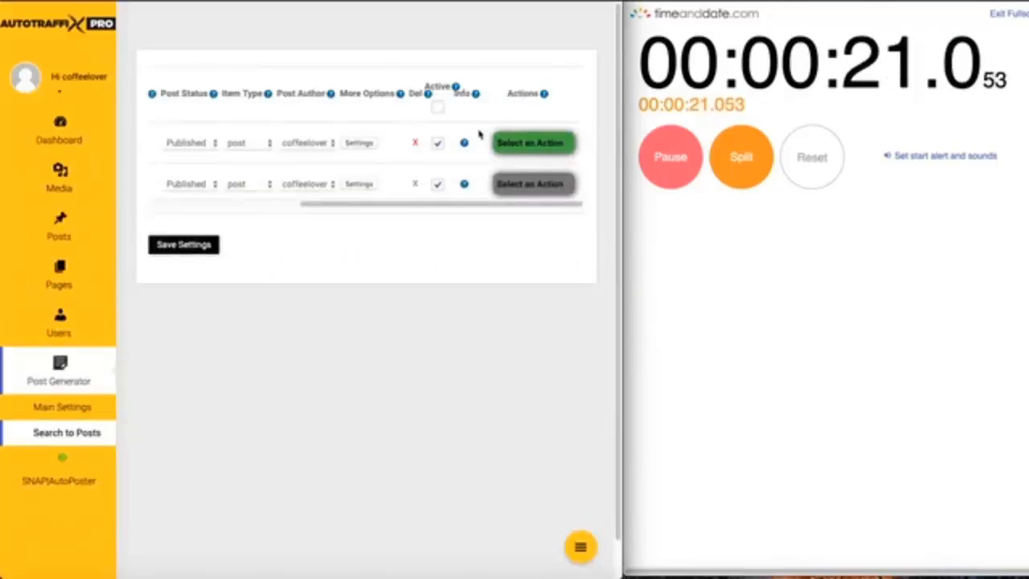
pyautogui.moveTo(535, 235)
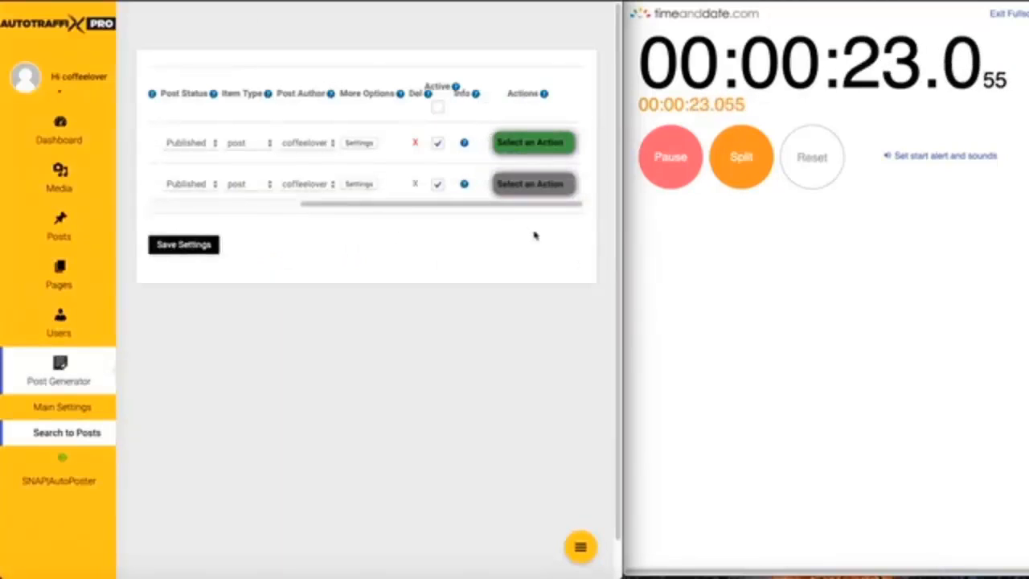
pyautogui.moveTo(470, 252)
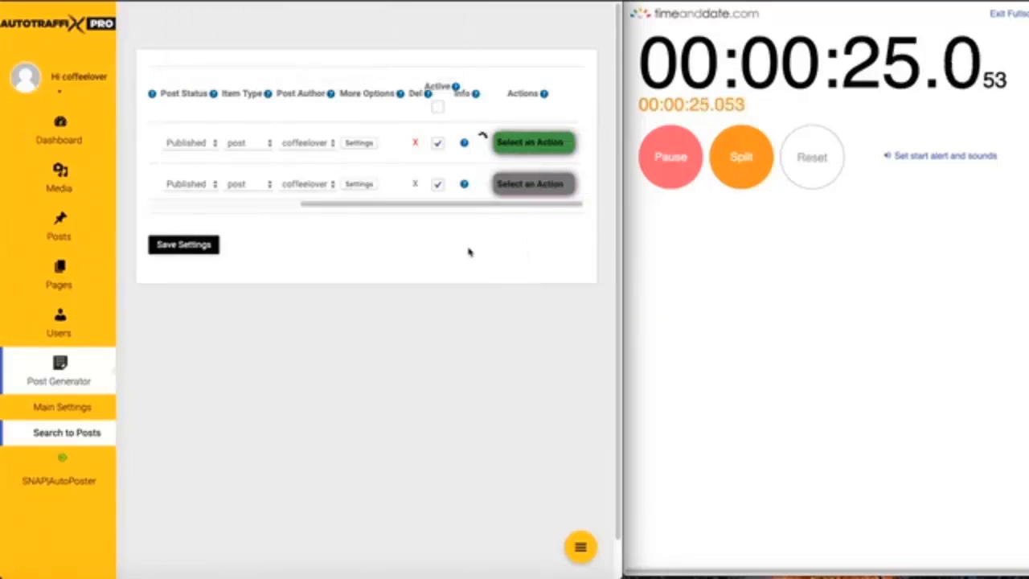
pyautogui.moveTo(530, 340)
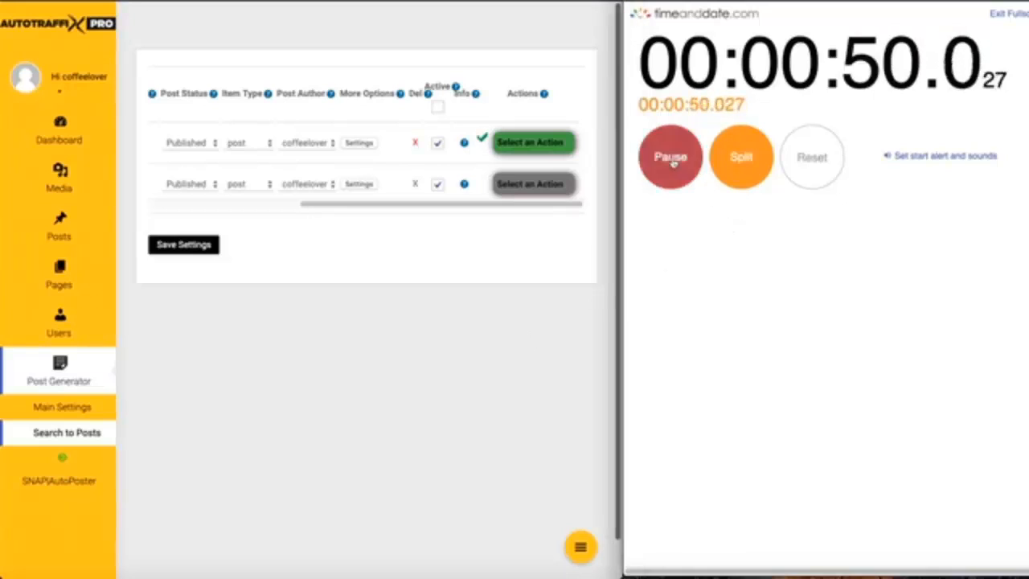
# Step: Pause the stopwatch at about 50.5 seconds once the wealth job completes
pyautogui.click(670, 156)
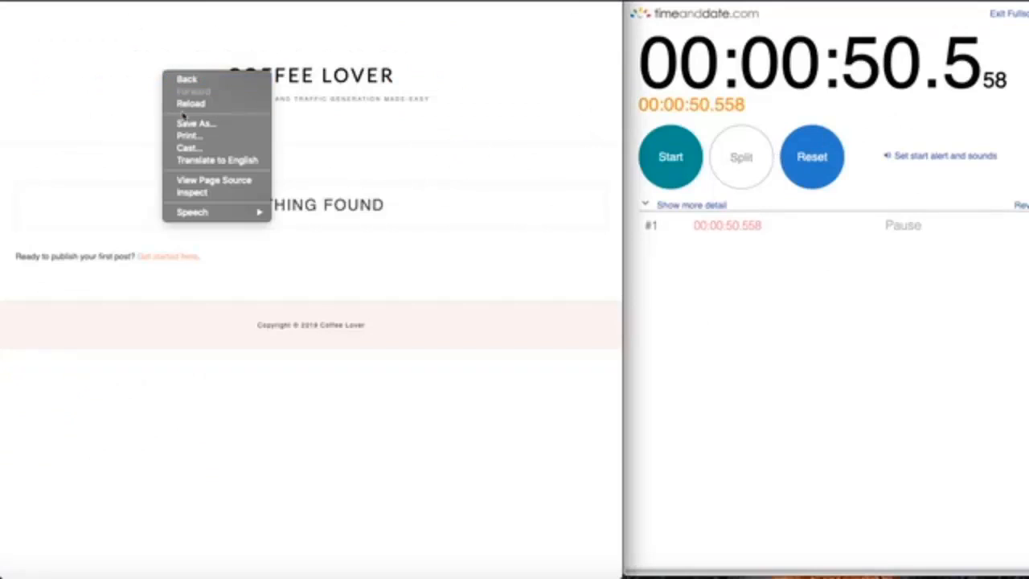
# Step: Reload the Coffee Lover homepage and scroll through the new wealth posts
pyautogui.click(190, 103)
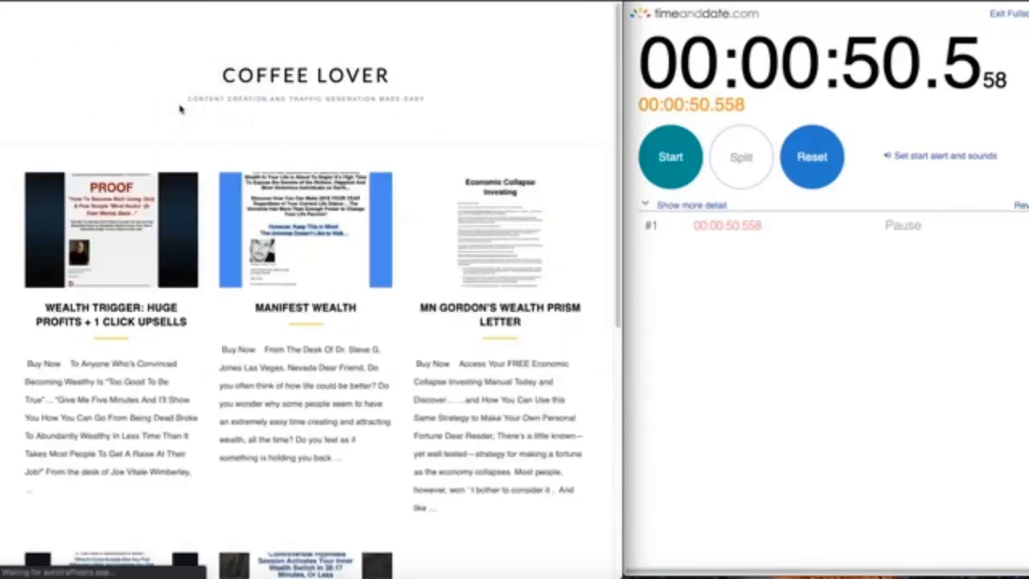
pyautogui.scroll(3)
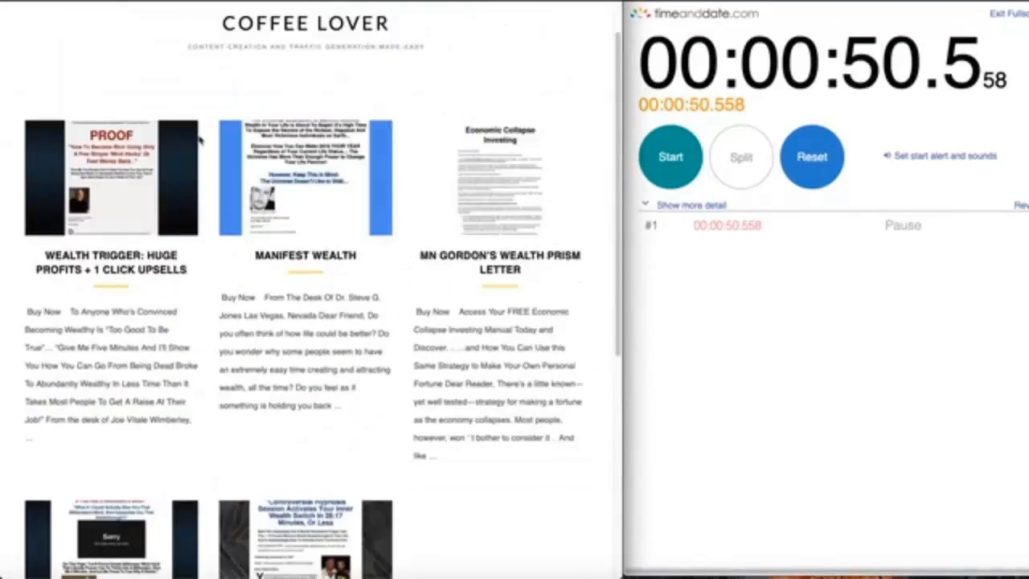
pyautogui.scroll(-3)
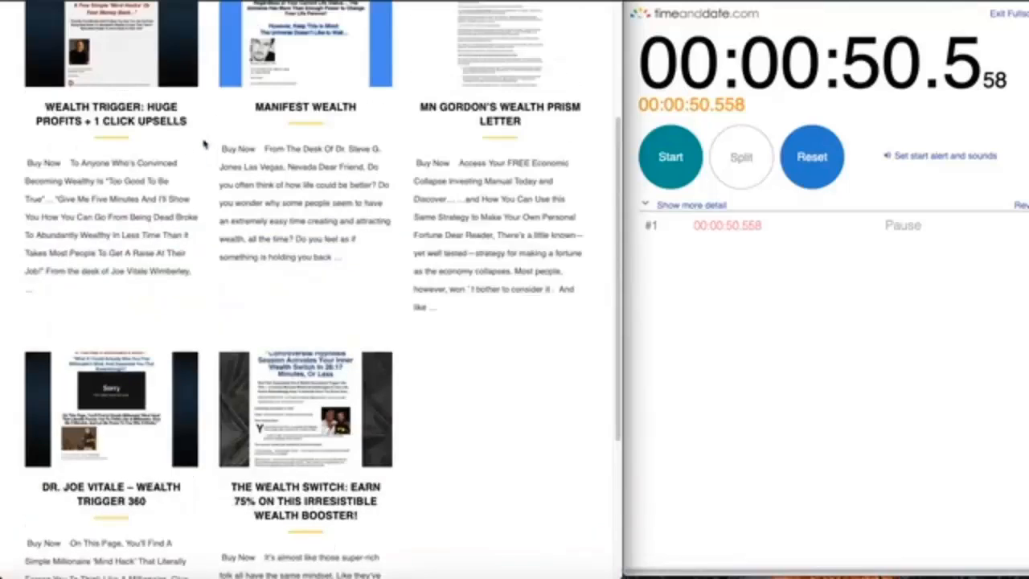
pyautogui.scroll(3)
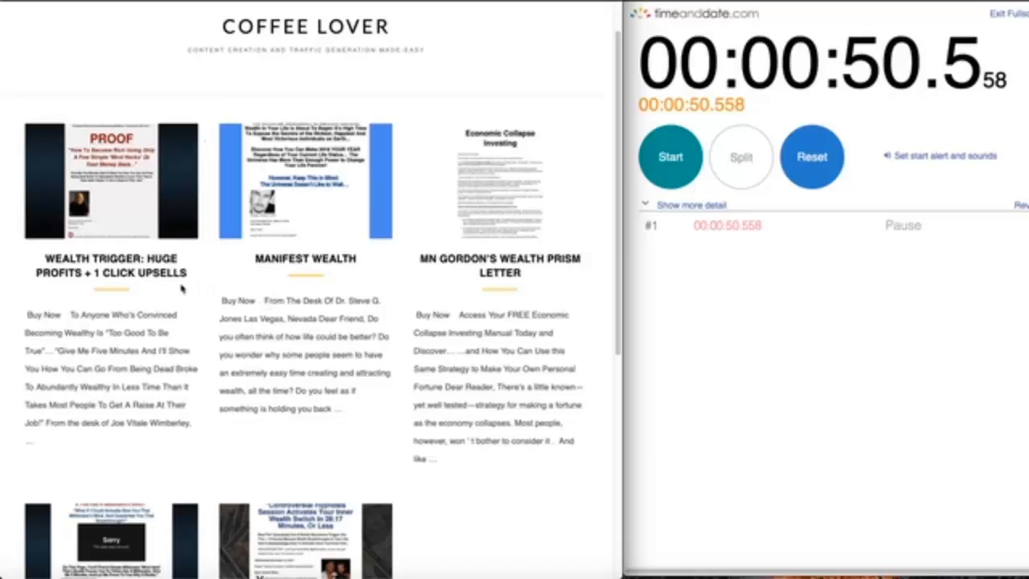
# Step: Open the 'Wealth Trigger: Huge Profits + 1 Click Upsells' post and scroll through it
pyautogui.click(111, 180)
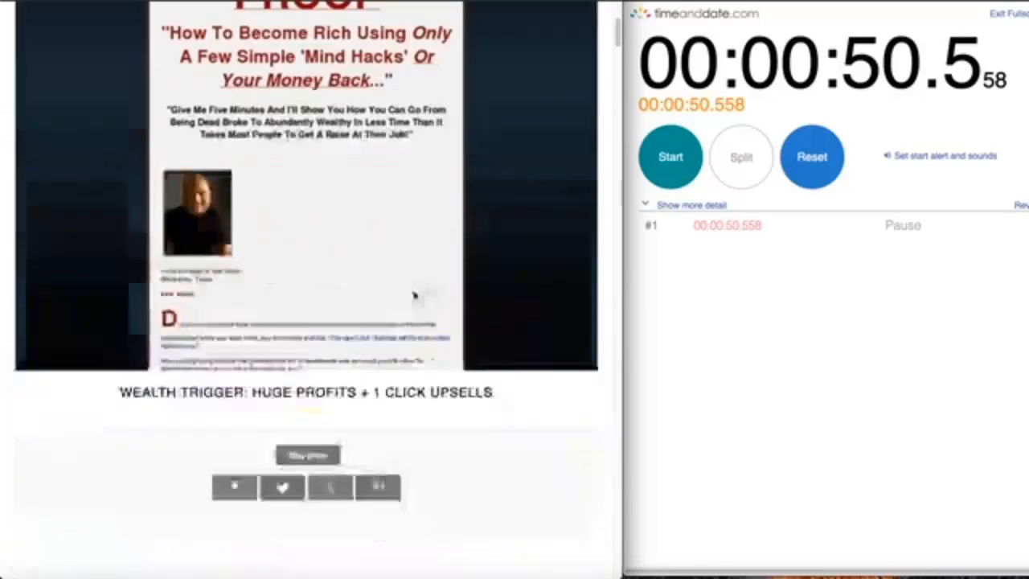
pyautogui.scroll(-3)
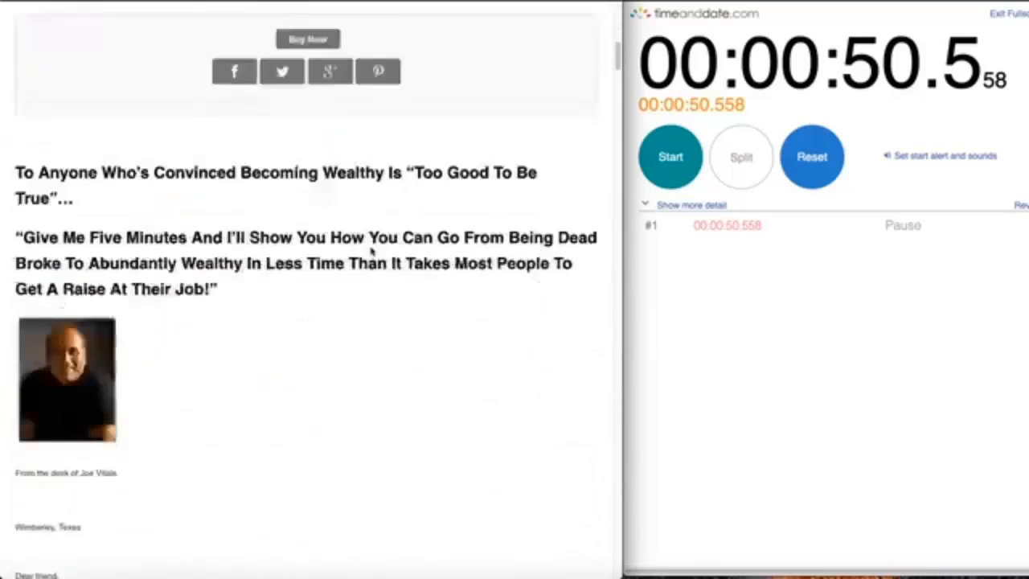
pyautogui.scroll(-3)
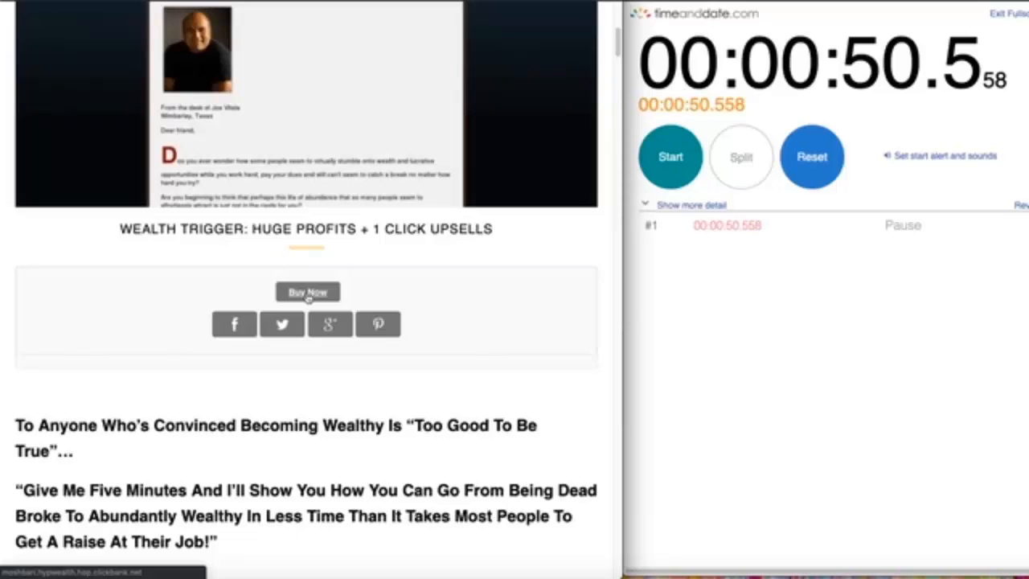
# Step: Follow the Buy Now affiliate link beneath the Wealth Trigger post title
pyautogui.click(307, 291)
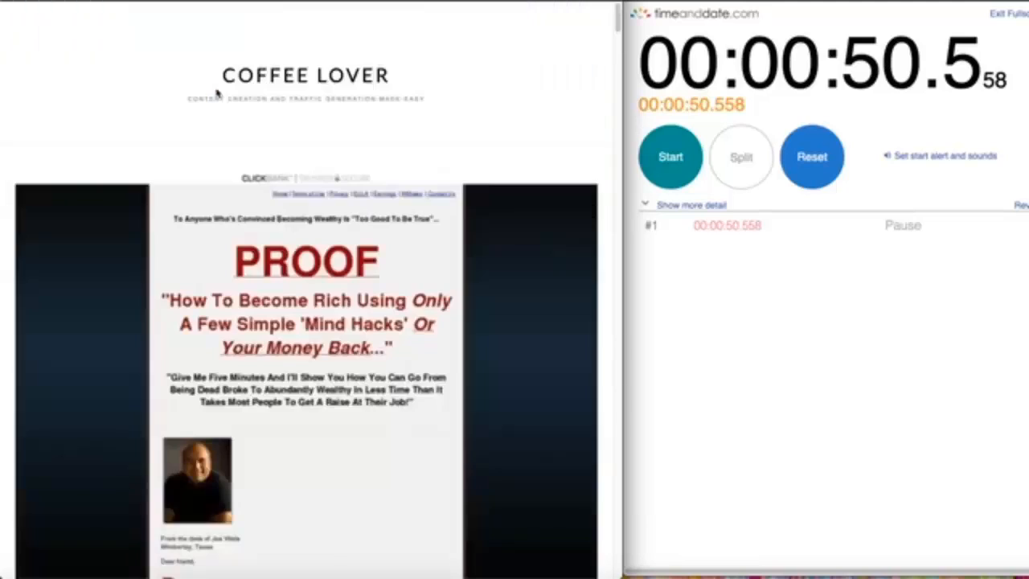
pyautogui.moveTo(229, 133)
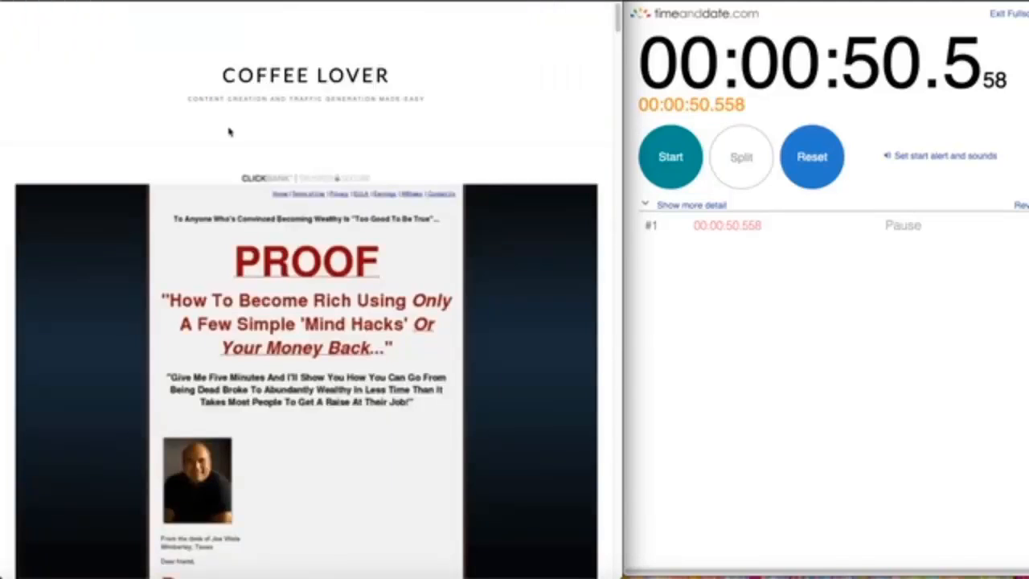
pyautogui.moveTo(258, 139)
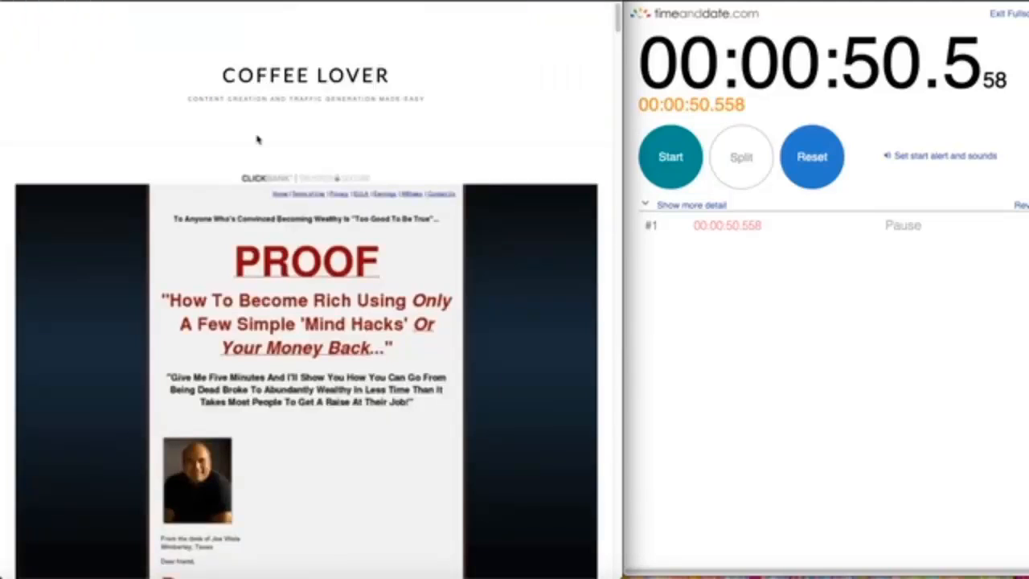